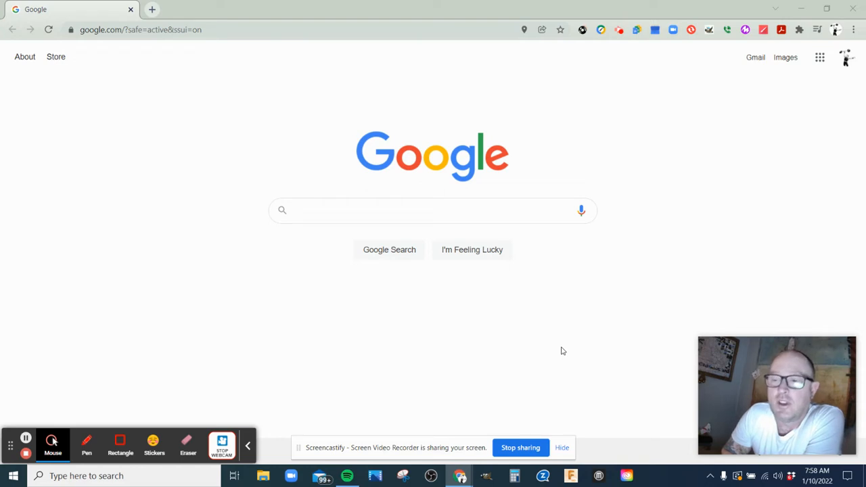
pyautogui.moveTo(534, 370)
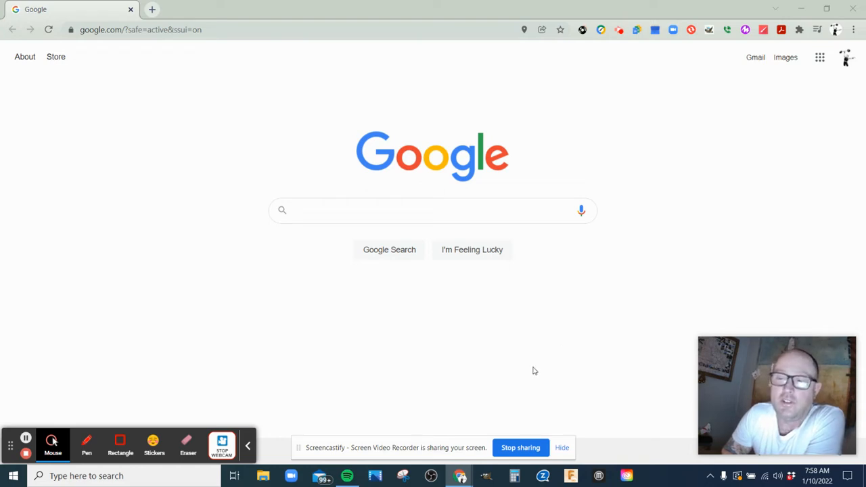
pyautogui.moveTo(530, 354)
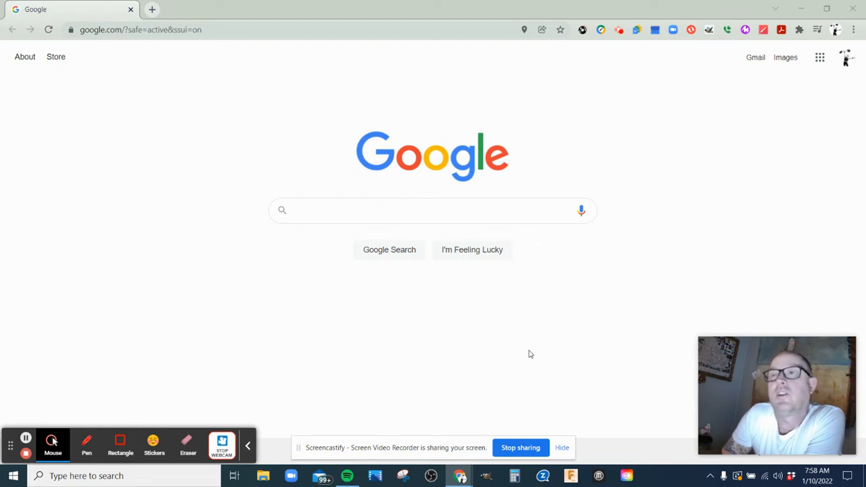
pyautogui.moveTo(785, 119)
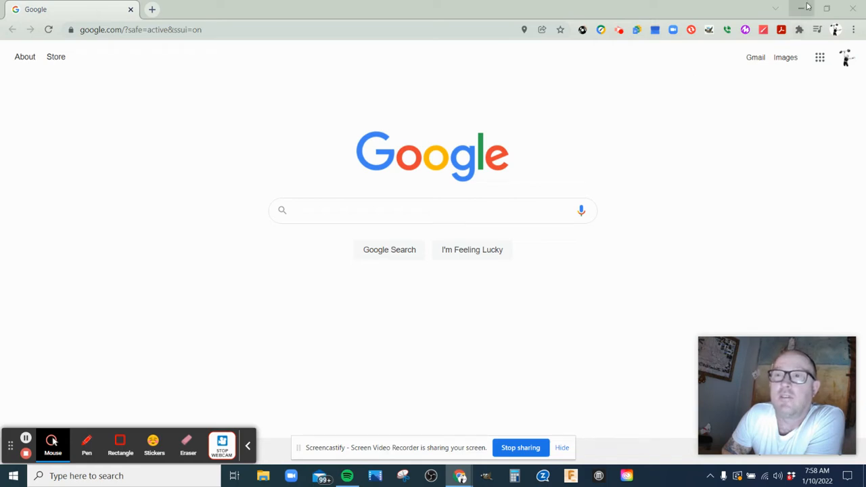
# Launch Adobe Creative Cloud from its desktop shortcut and scroll down its sign-in page
pyautogui.click(806, 8)
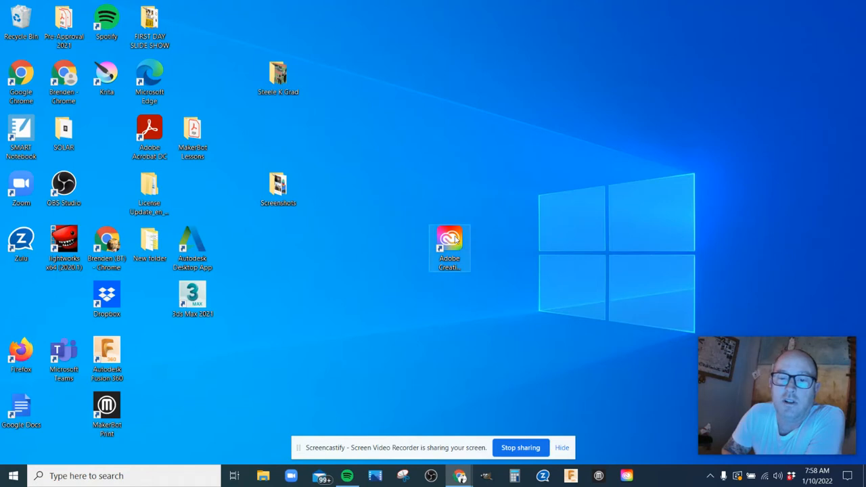
pyautogui.doubleClick(449, 243)
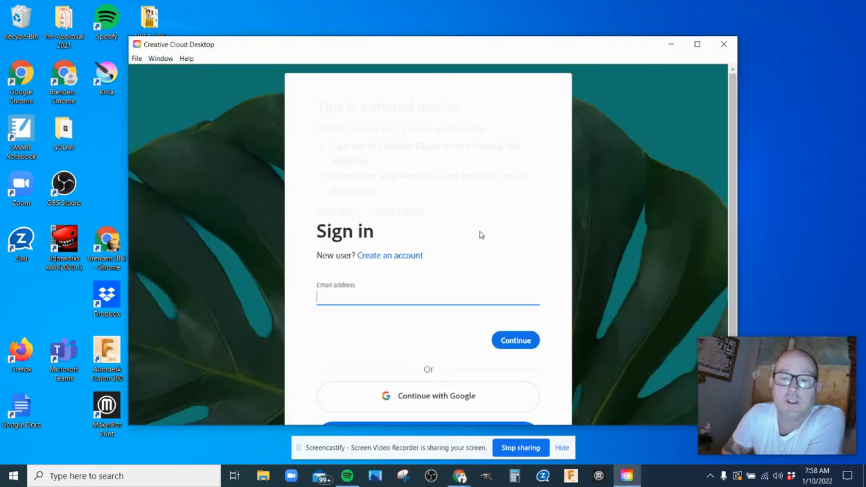
pyautogui.scroll(-3)
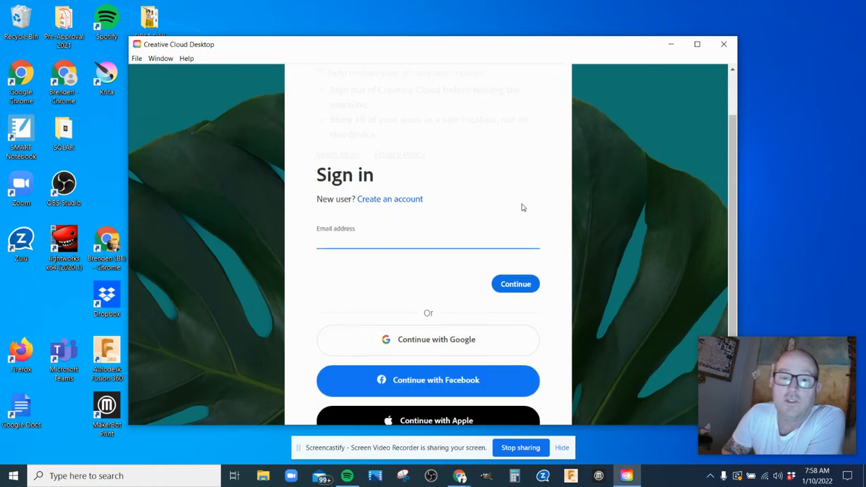
pyautogui.scroll(-3)
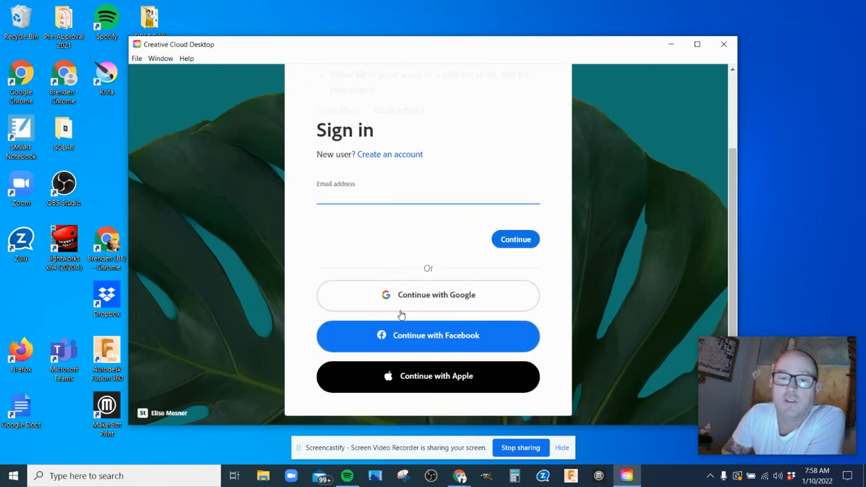
pyautogui.moveTo(432, 302)
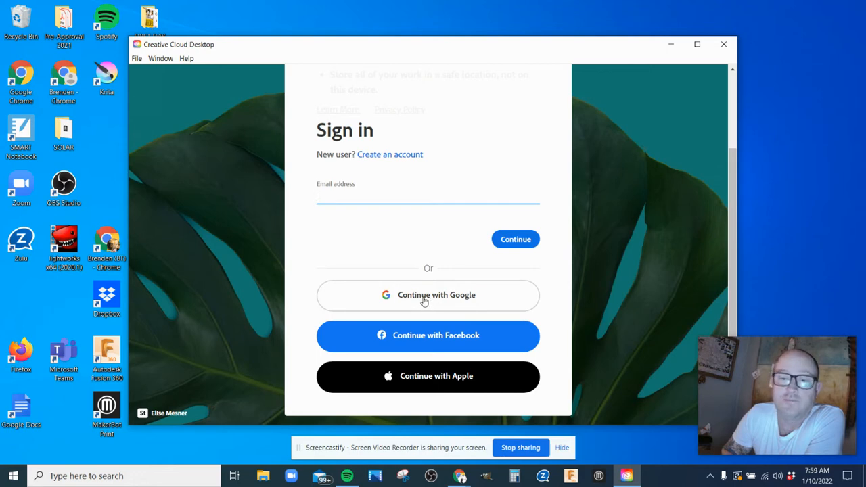
# Choose Continue with Google to sign in to Adobe
pyautogui.click(427, 295)
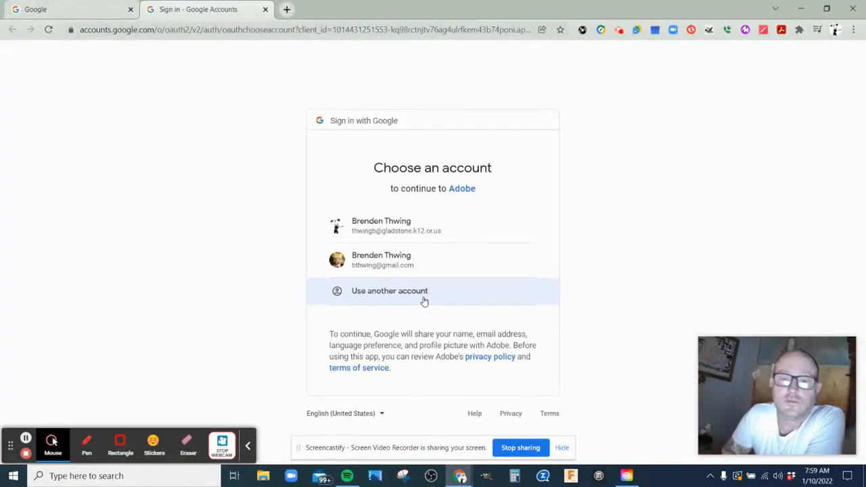
pyautogui.moveTo(399, 226)
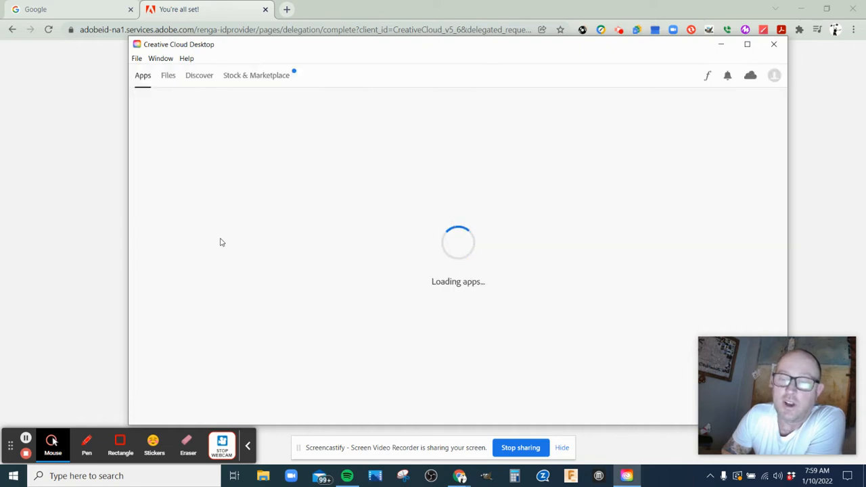
pyautogui.moveTo(204, 247)
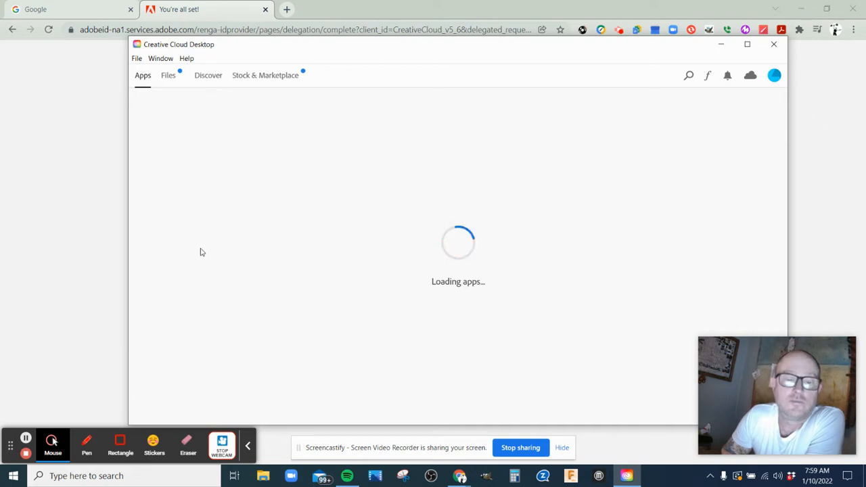
pyautogui.moveTo(203, 250)
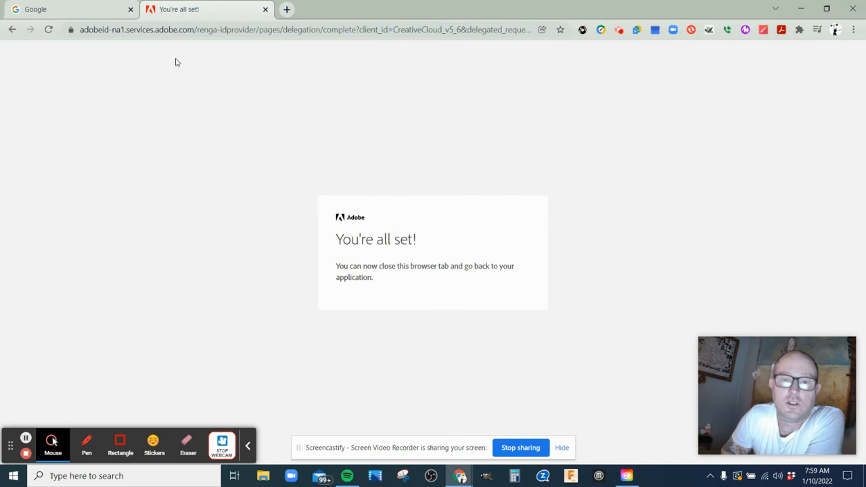
pyautogui.moveTo(331, 303)
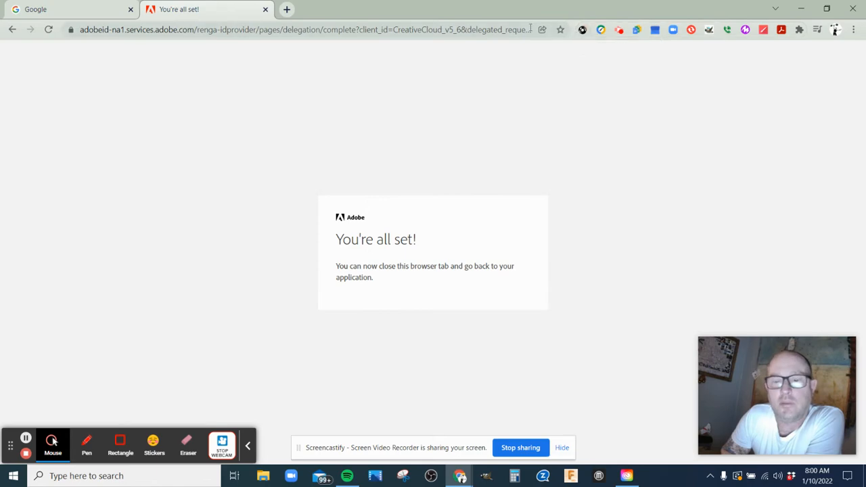
pyautogui.moveTo(800, 9)
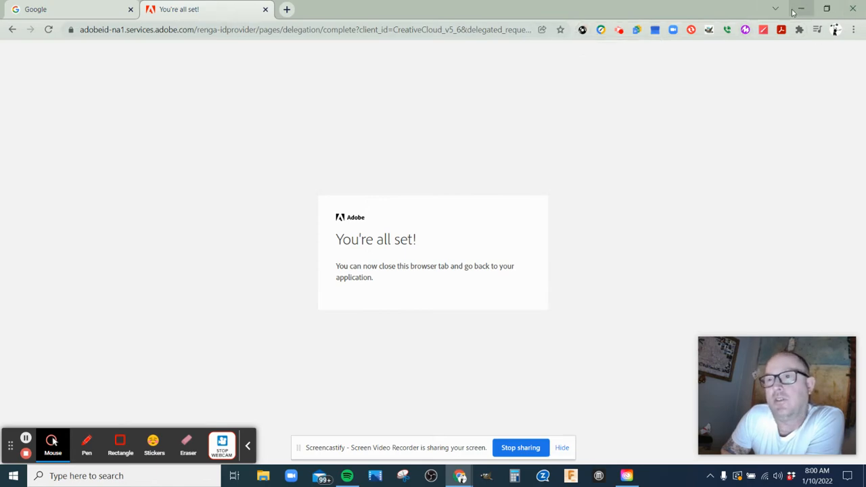
# Dismiss the Error Code 506 notification and launch Photoshop from the Installed apps list
pyautogui.click(800, 9)
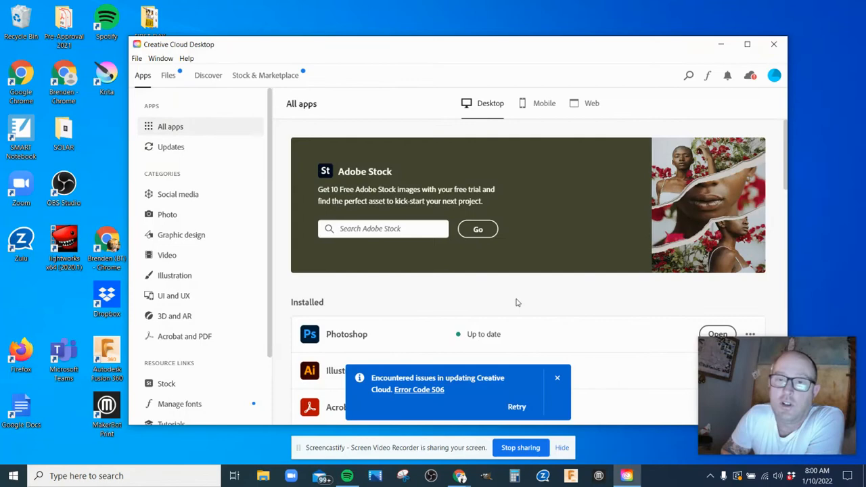
pyautogui.scroll(-3)
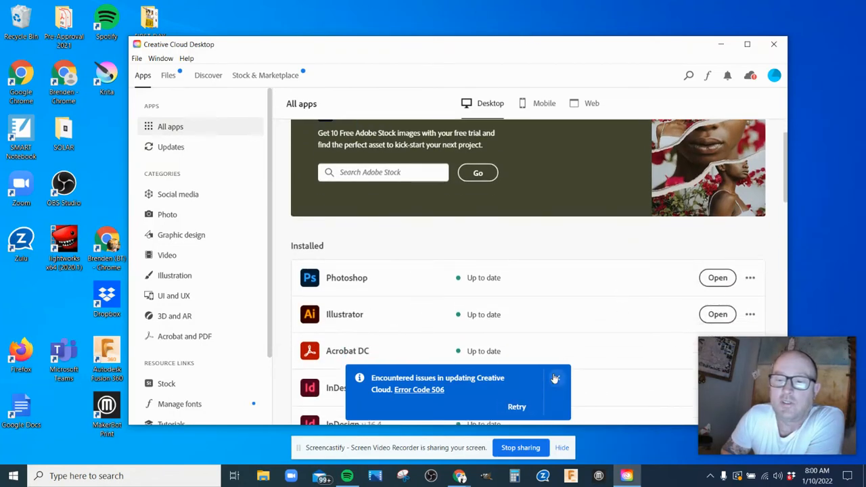
pyautogui.click(554, 378)
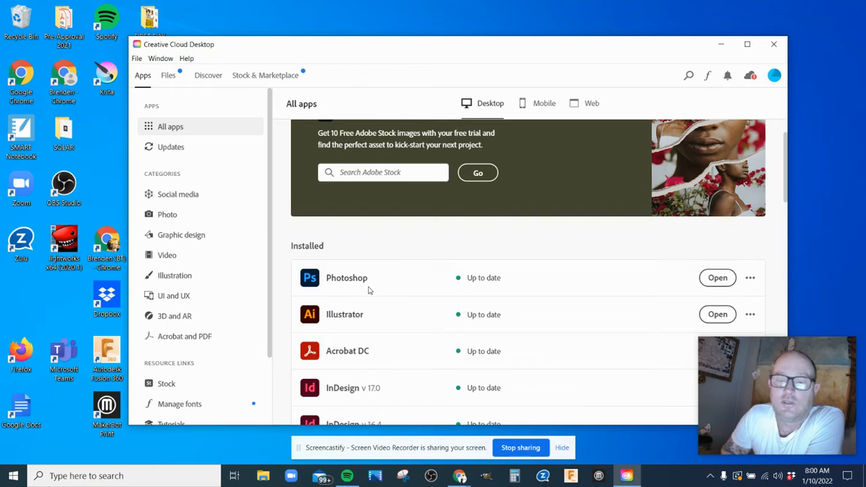
pyautogui.moveTo(685, 315)
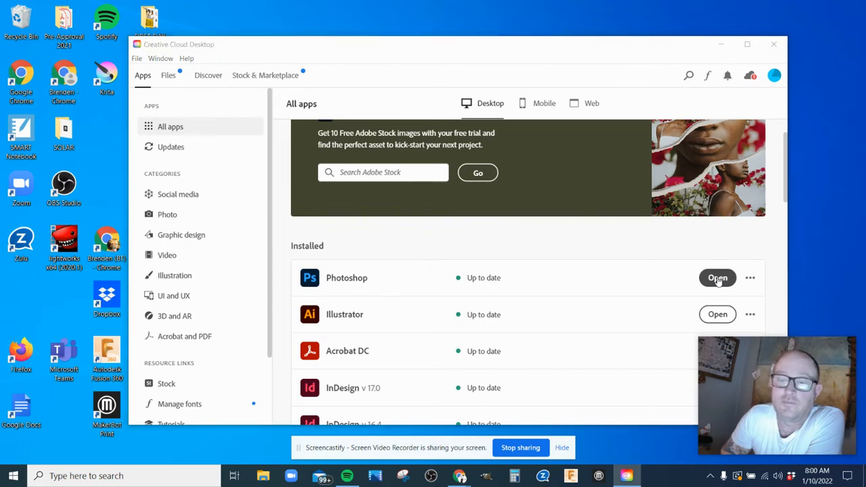
pyautogui.click(717, 277)
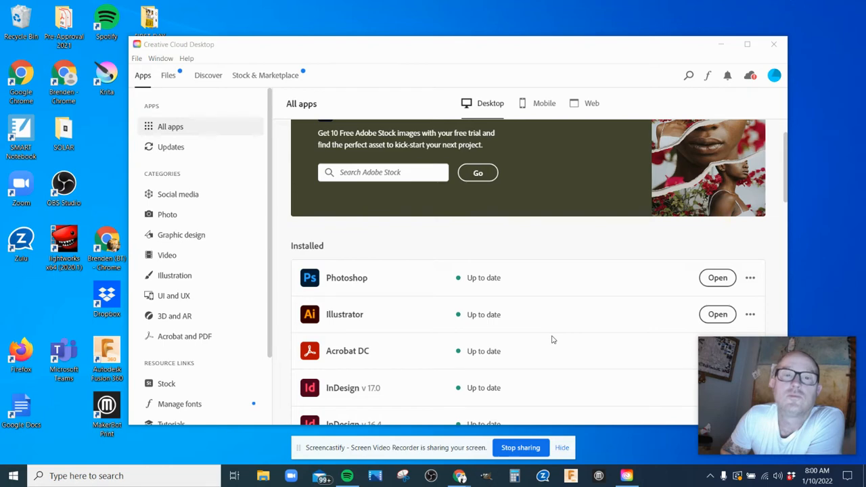
pyautogui.click(717, 277)
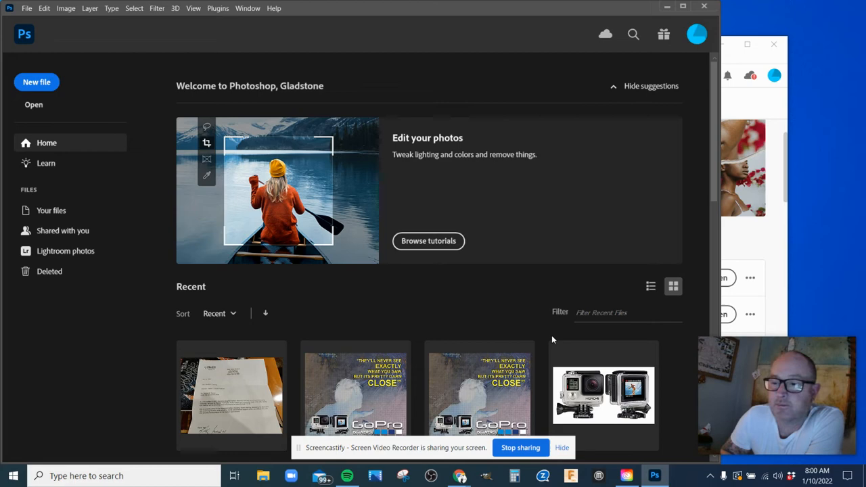
pyautogui.moveTo(846, 120)
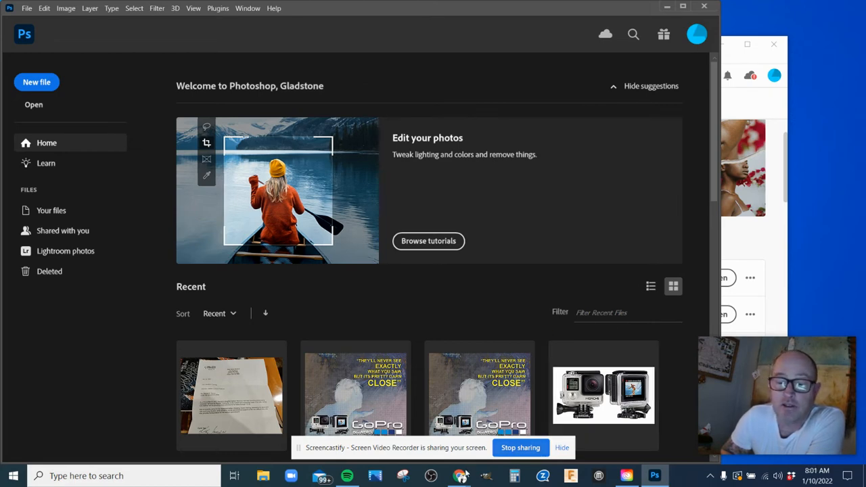
pyautogui.moveTo(459, 476)
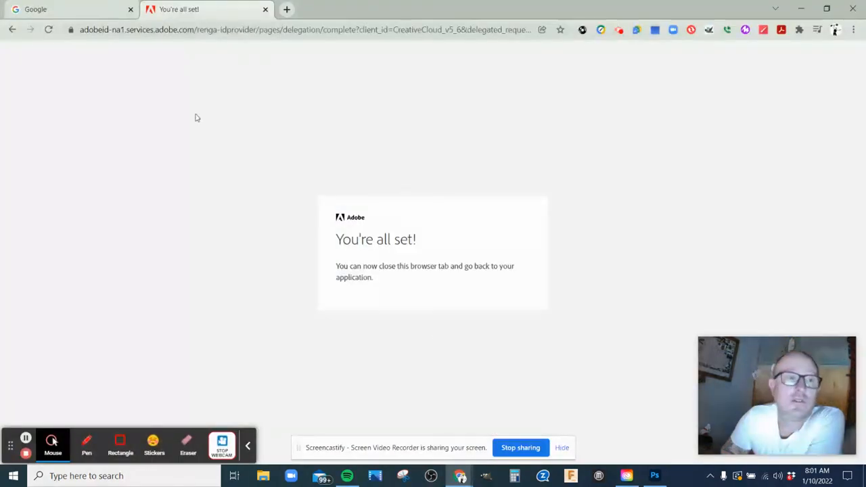
# Open Google Classroom from the Google apps grid on the Google home tab
pyautogui.click(71, 9)
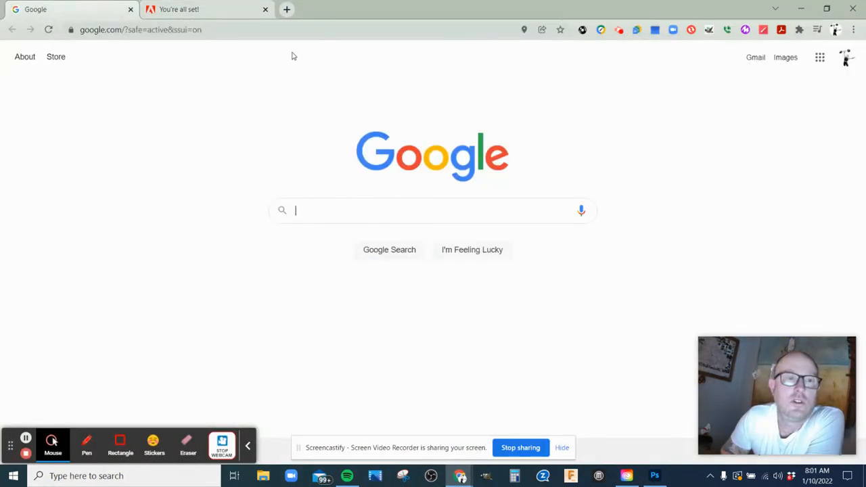
pyautogui.click(819, 57)
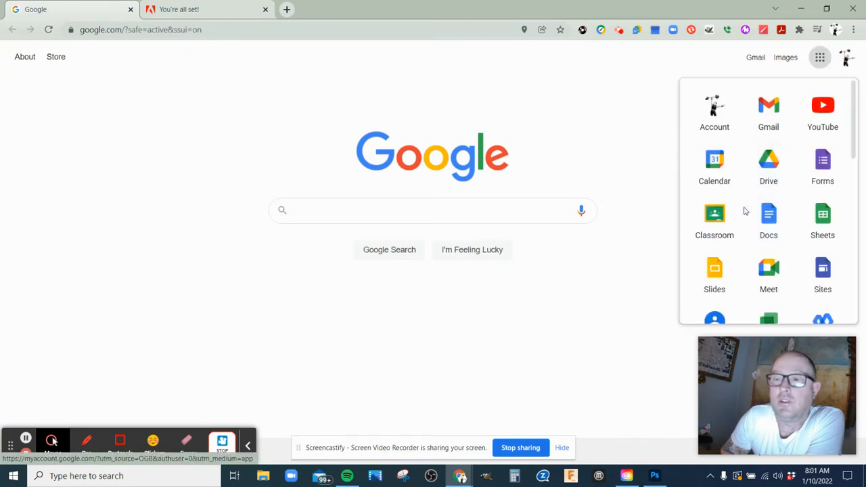
pyautogui.click(714, 217)
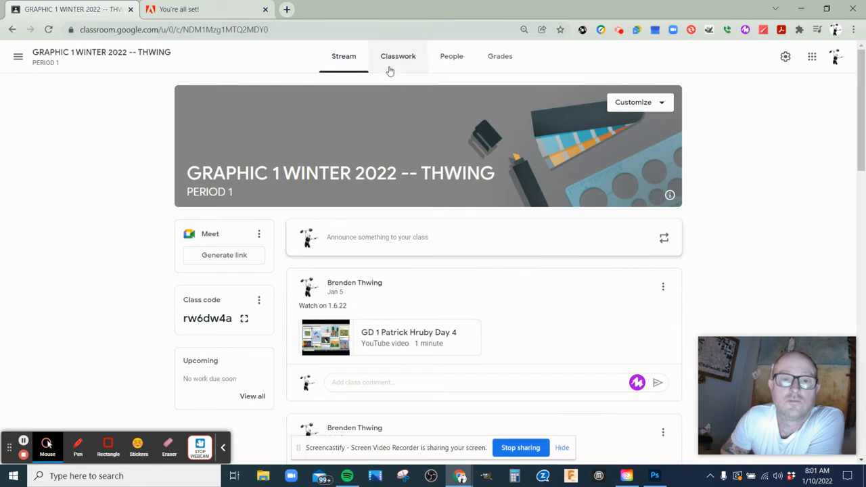
# Open the Classwork tab and scroll down to the WEEK 5 CLASSWORK & RECORDINGS section
pyautogui.click(397, 56)
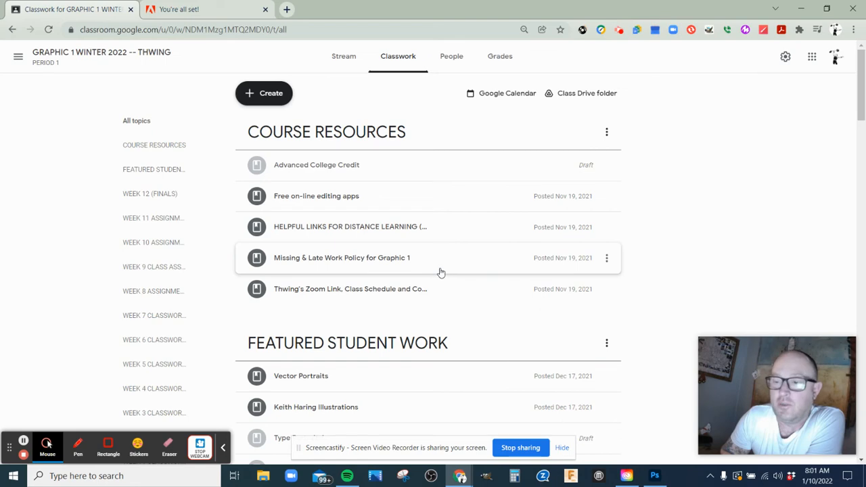
pyautogui.scroll(-3)
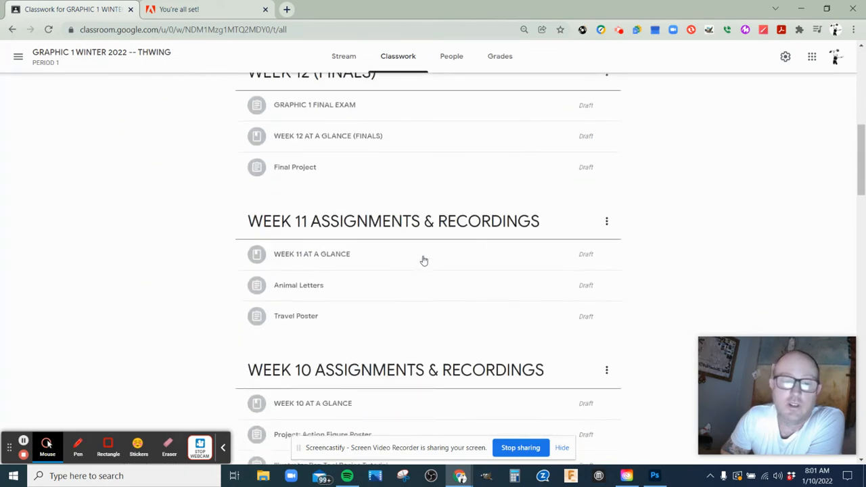
pyautogui.scroll(-3)
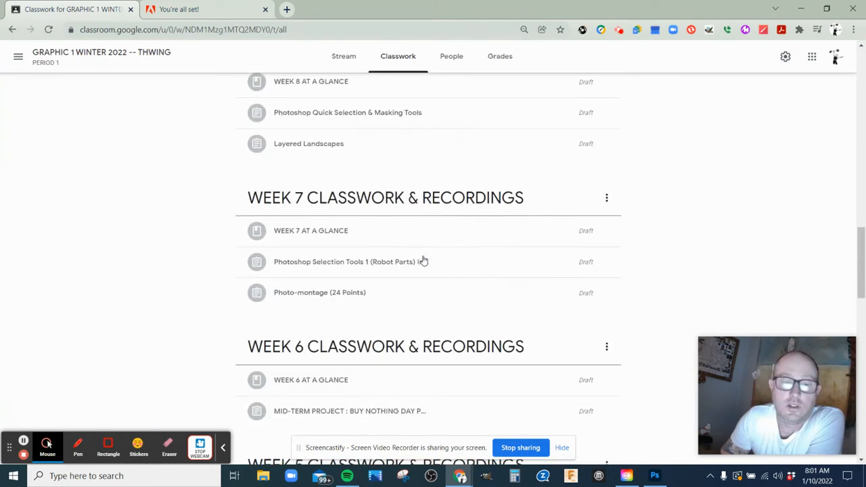
pyautogui.scroll(-3)
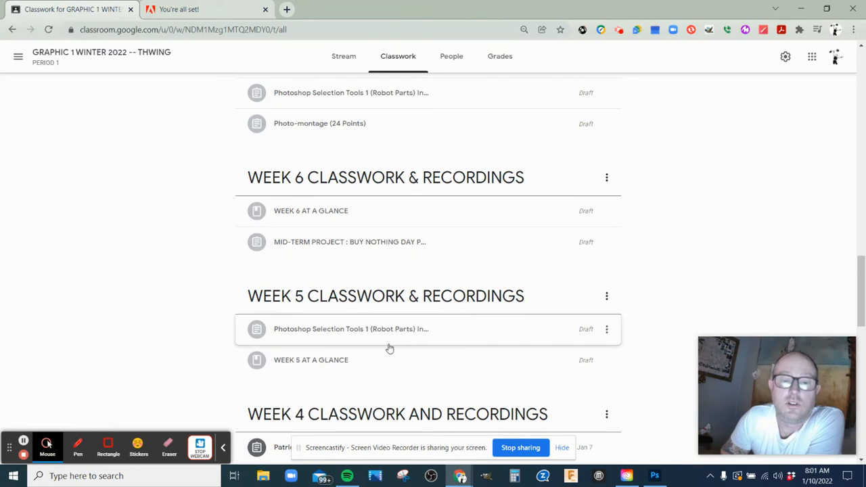
pyautogui.moveTo(328, 336)
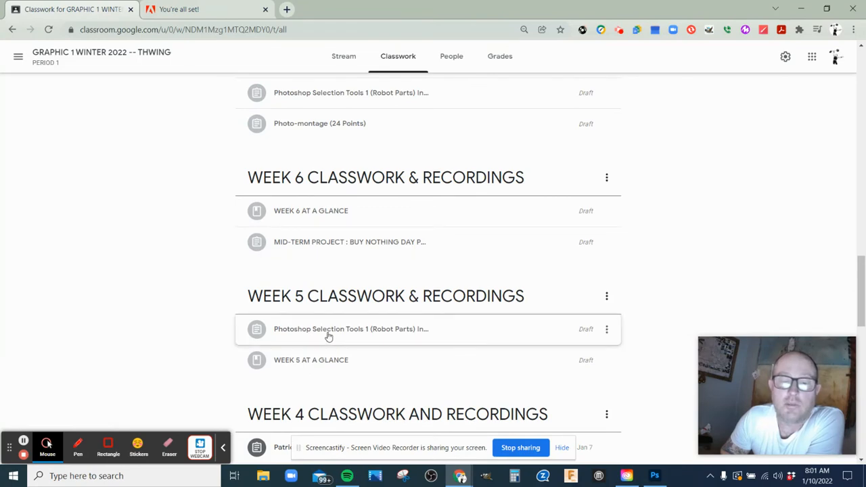
# Expand the Photoshop Selection Tools 1 (Robot Parts) assignment and scroll to its attachments
pyautogui.click(350, 328)
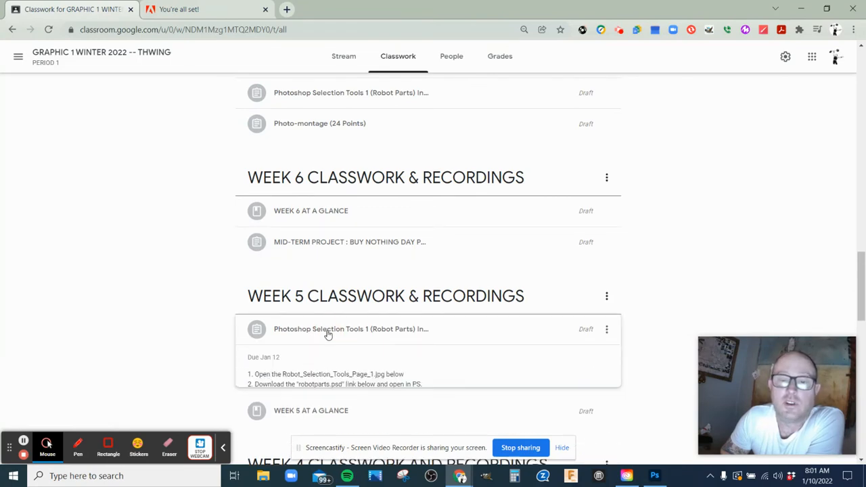
pyautogui.click(350, 329)
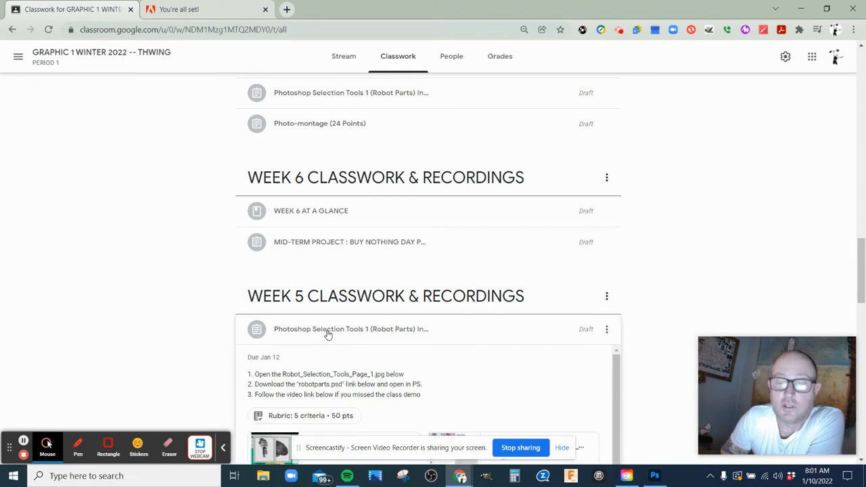
pyautogui.scroll(-3)
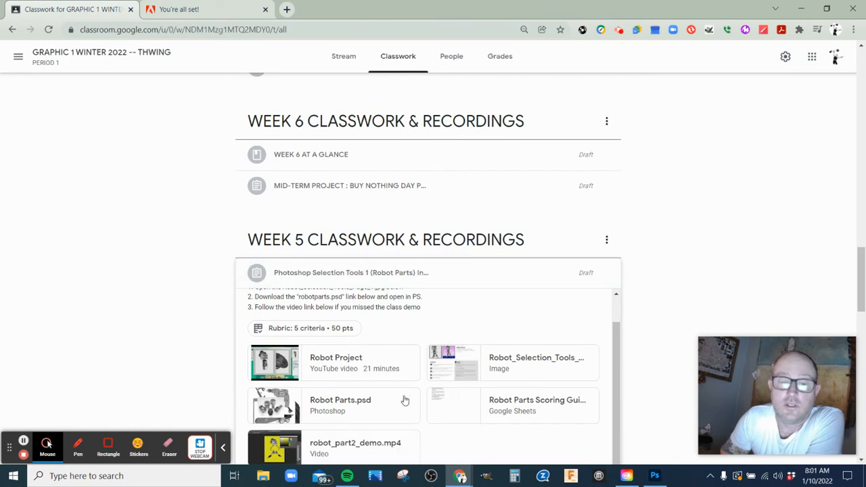
# Preview the Robot Parts.psd attachment and open it in a new window via More actions
pyautogui.click(340, 404)
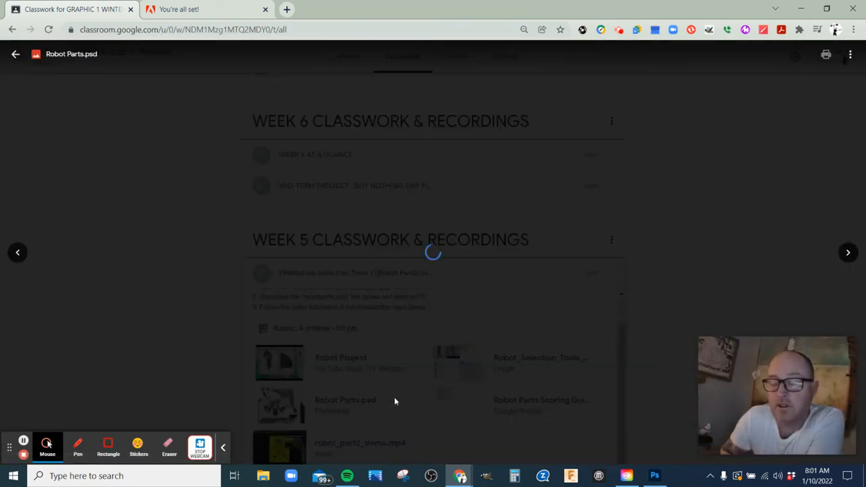
pyautogui.click(344, 400)
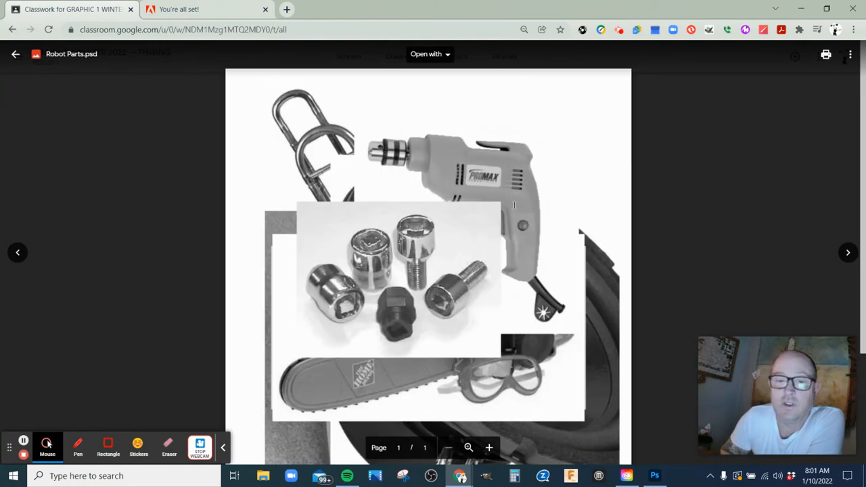
pyautogui.moveTo(508, 157)
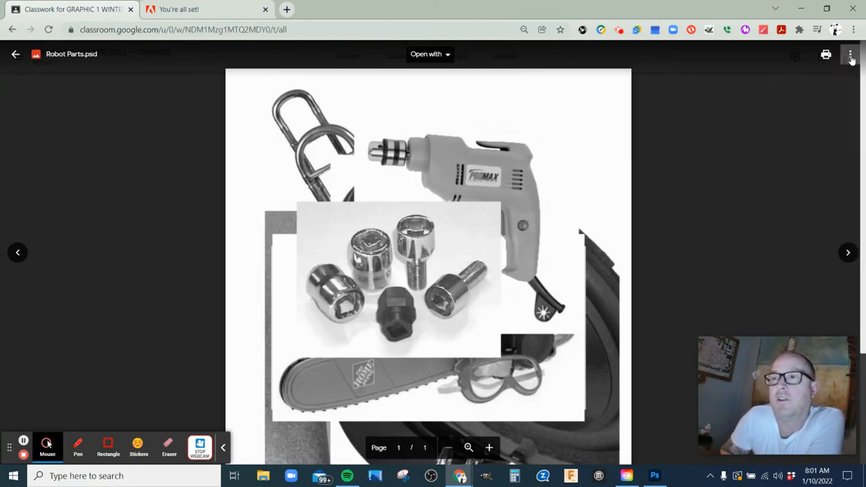
pyautogui.click(850, 54)
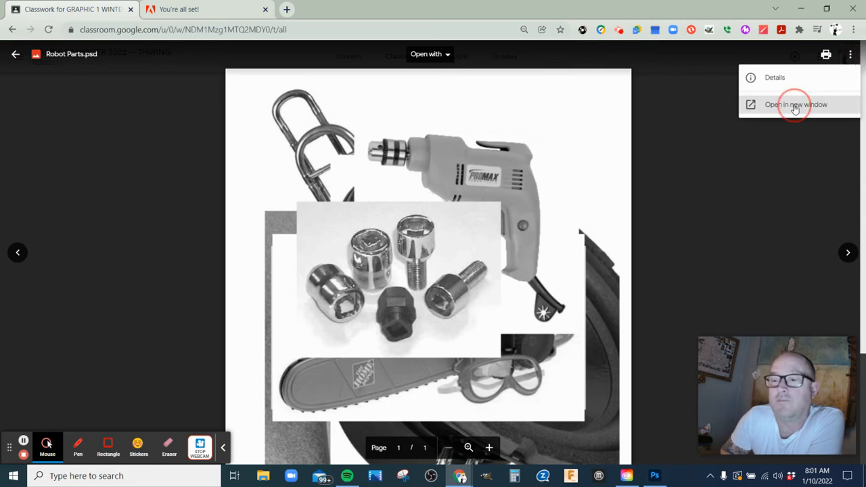
pyautogui.click(795, 104)
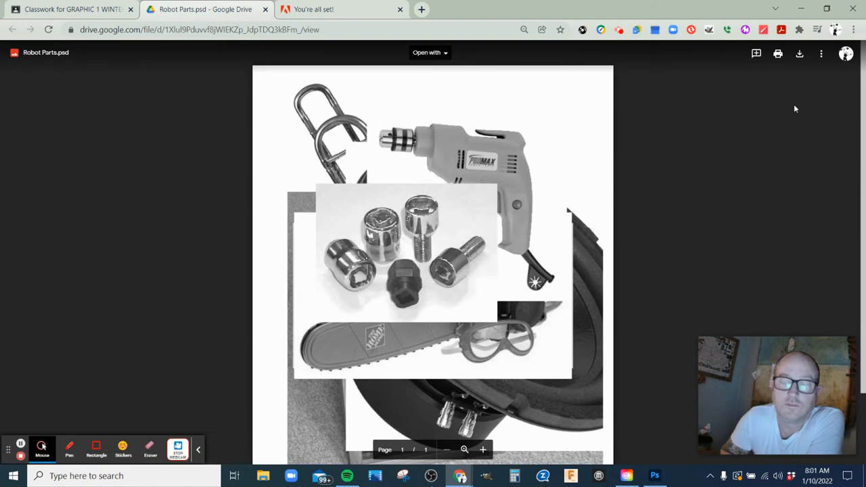
pyautogui.moveTo(804, 68)
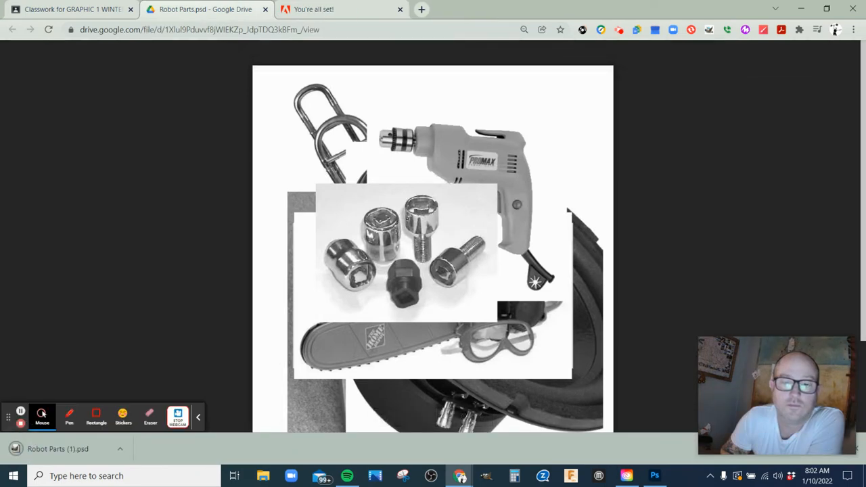
pyautogui.moveTo(592, 431)
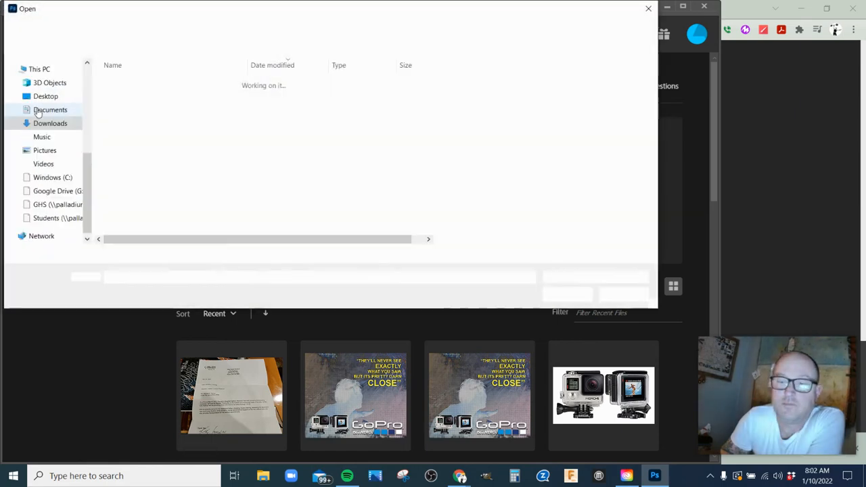
# Select Robot Parts (1) from the Downloads folder in the Open dialog
pyautogui.click(50, 123)
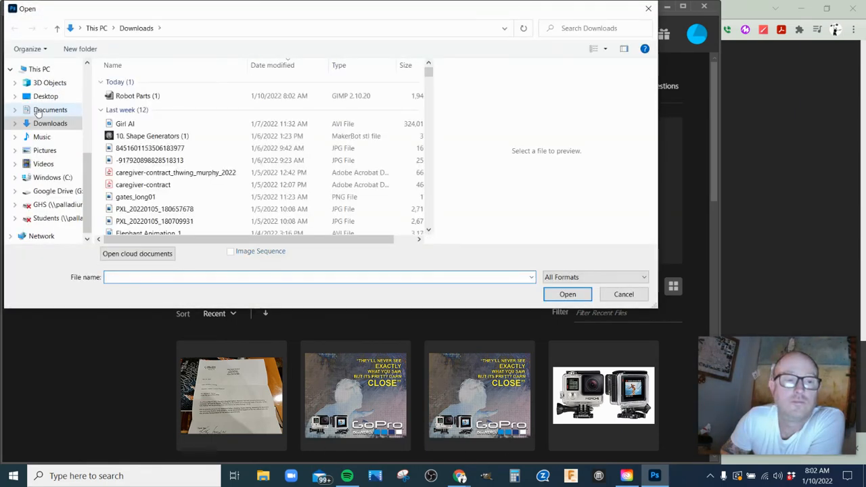
pyautogui.click(137, 95)
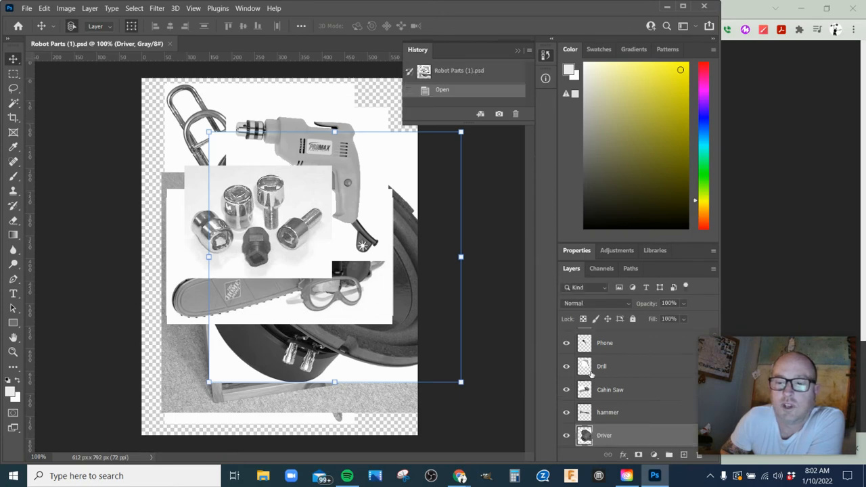
pyautogui.moveTo(583, 389)
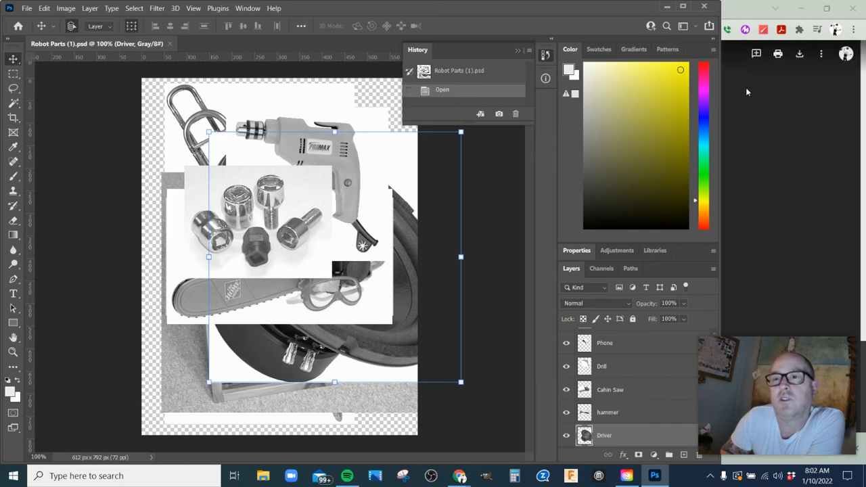
pyautogui.moveTo(765, 141)
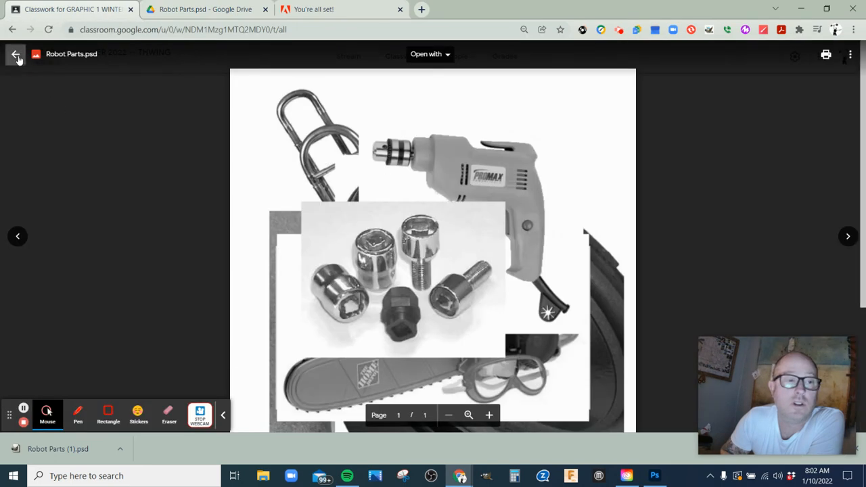
# Close the Robot Parts.psd preview to return to the assignment
pyautogui.click(12, 55)
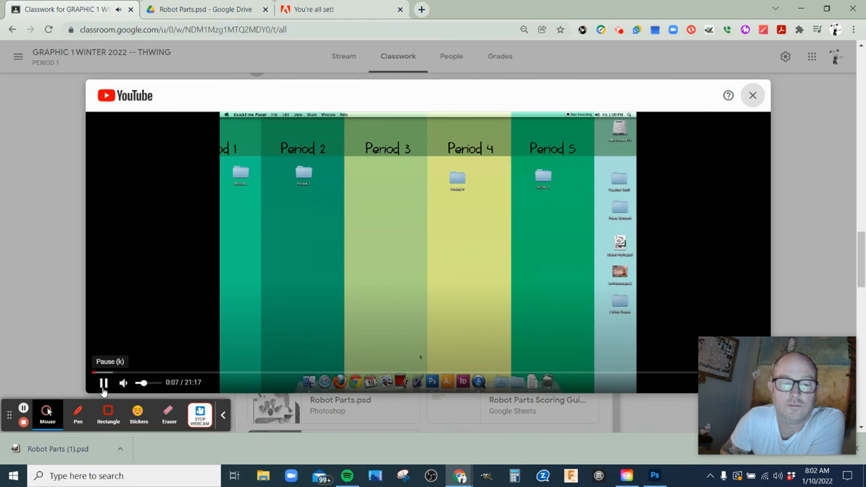
# Pause the YouTube tutorial eight seconds into playback
pyautogui.click(103, 382)
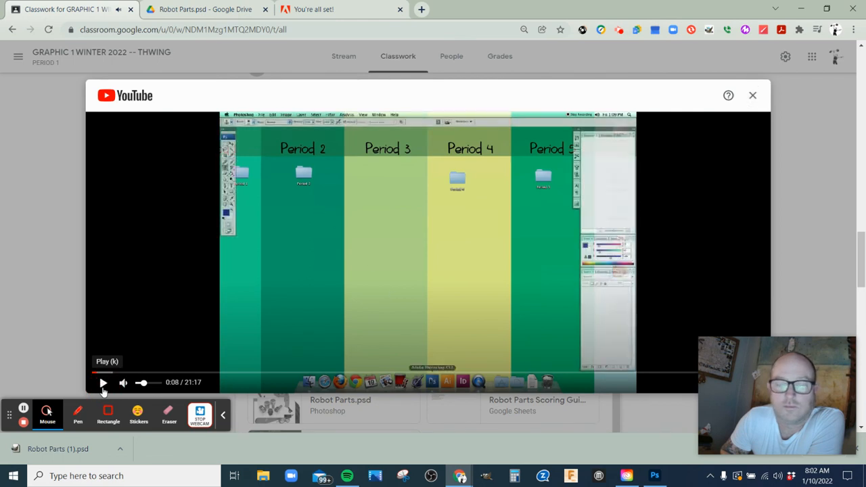
pyautogui.moveTo(105, 271)
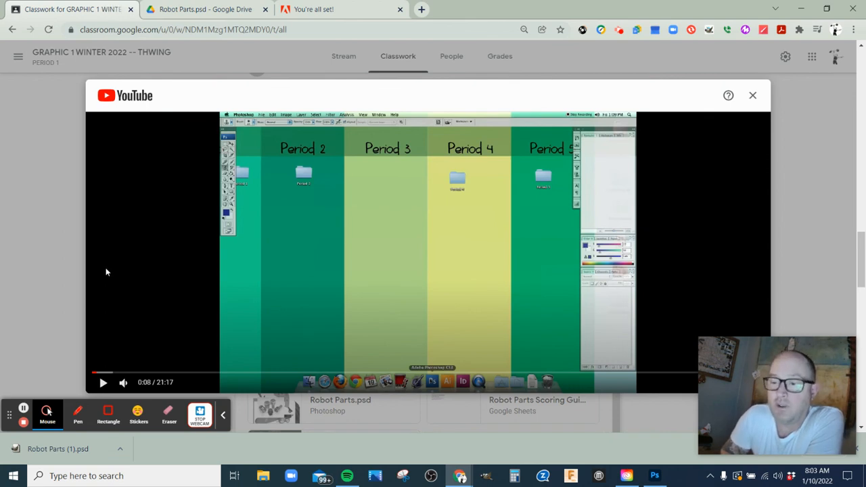
pyautogui.moveTo(108, 265)
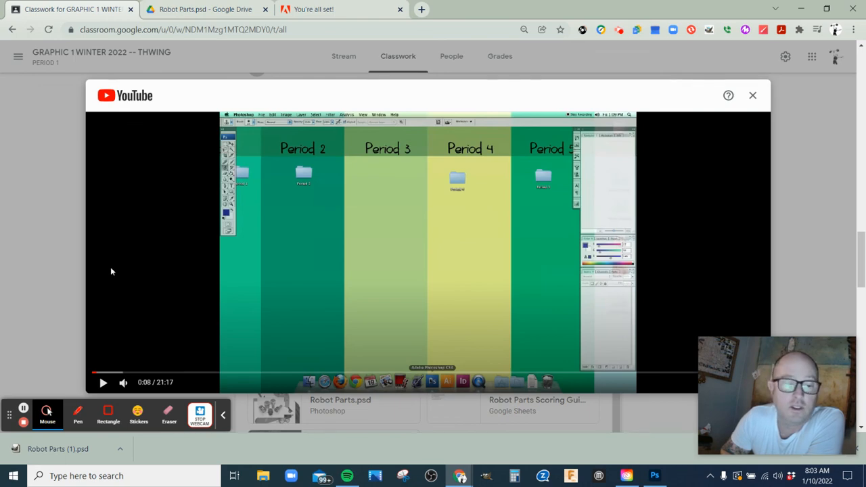
pyautogui.moveTo(24, 424)
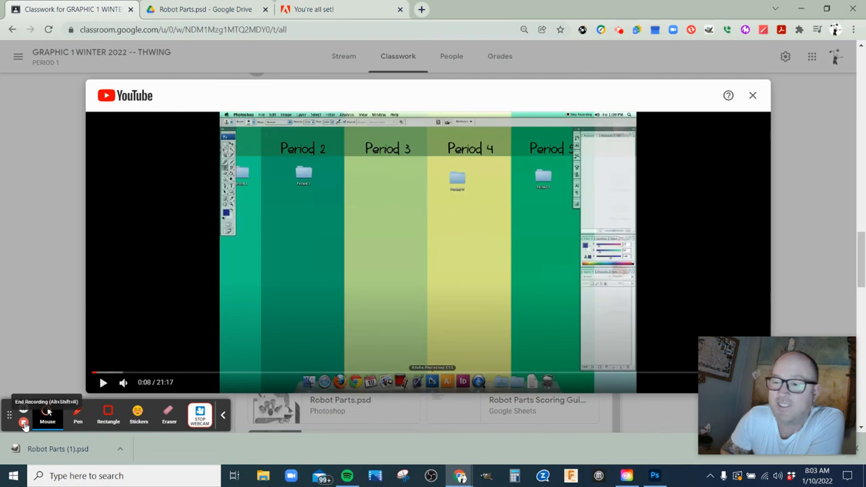